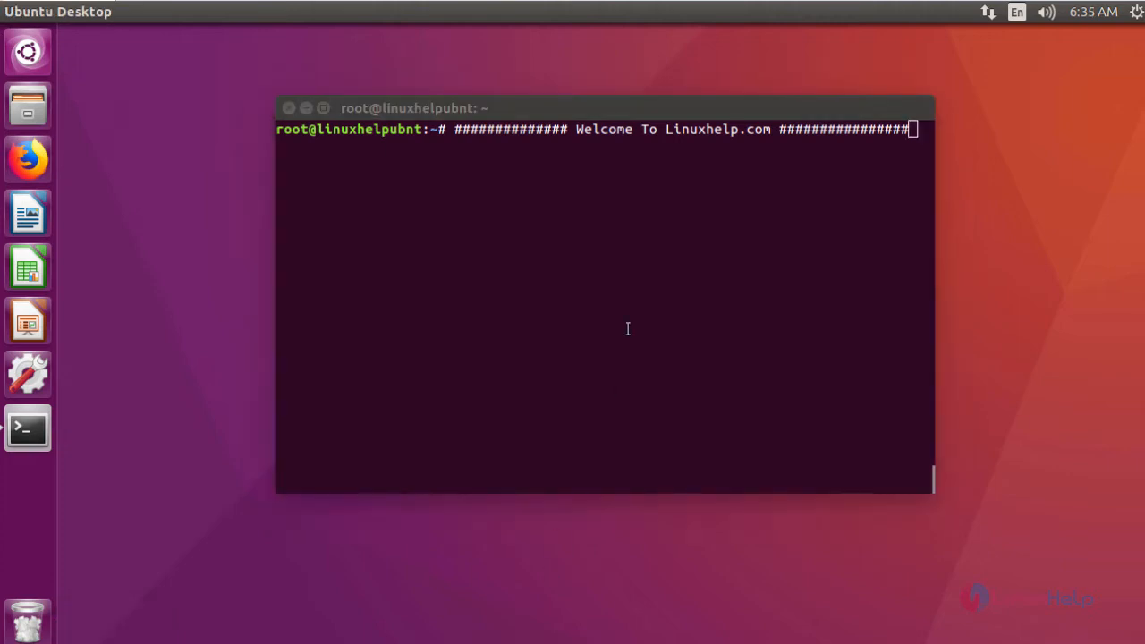
mouse_move(627, 335)
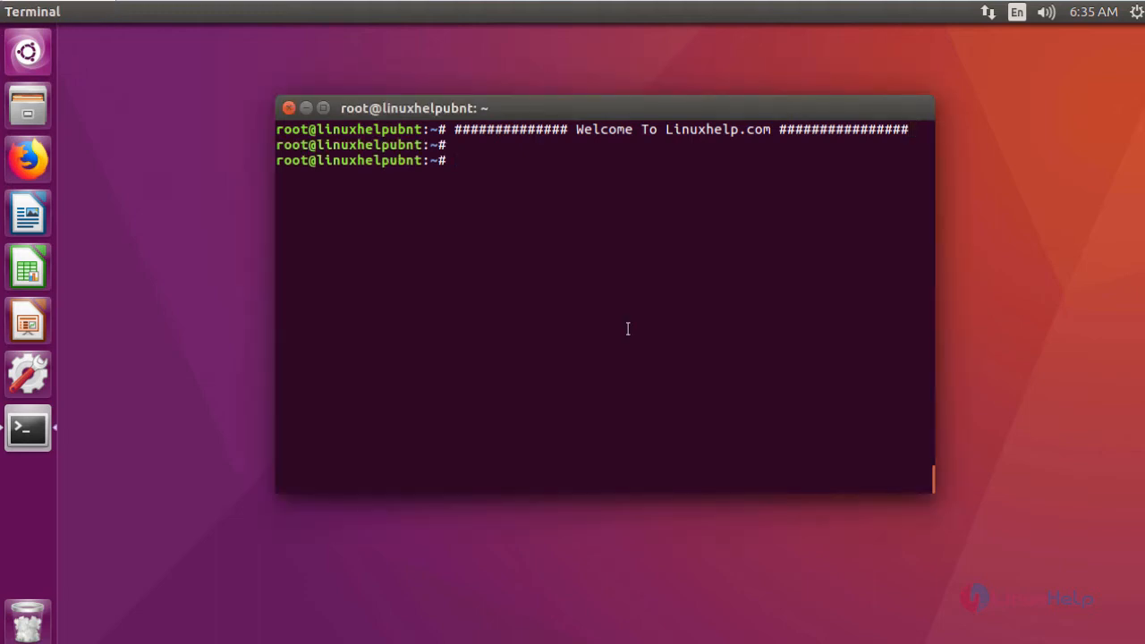
- Run 'apt-get install gdebi' as root to install the gdebi package installer
text(apt-get install gdebi)
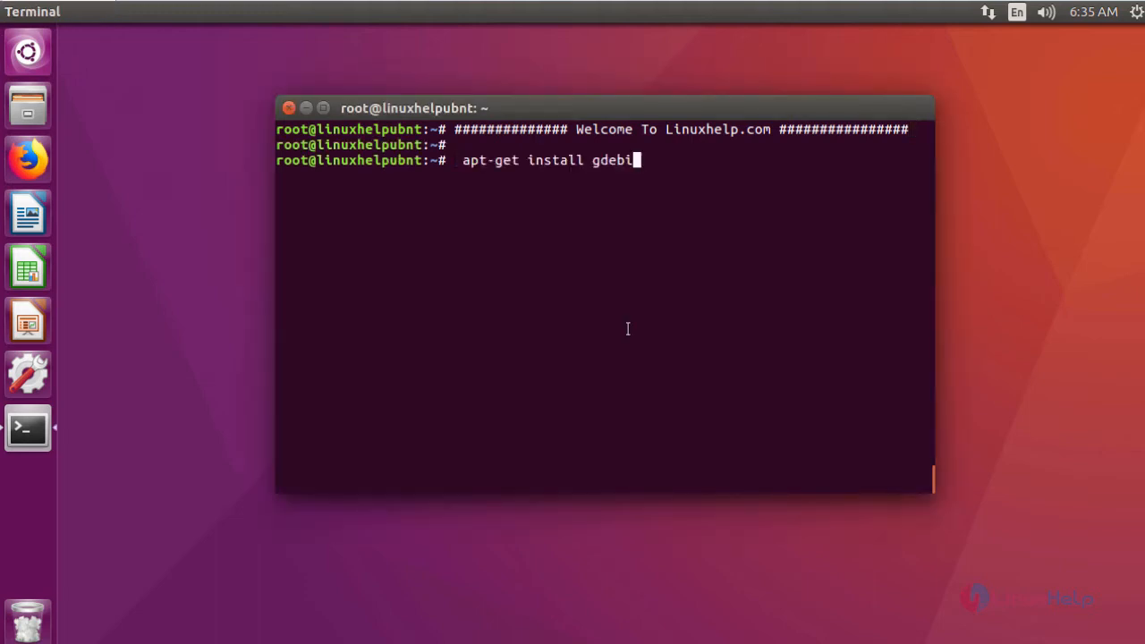
key(Return)
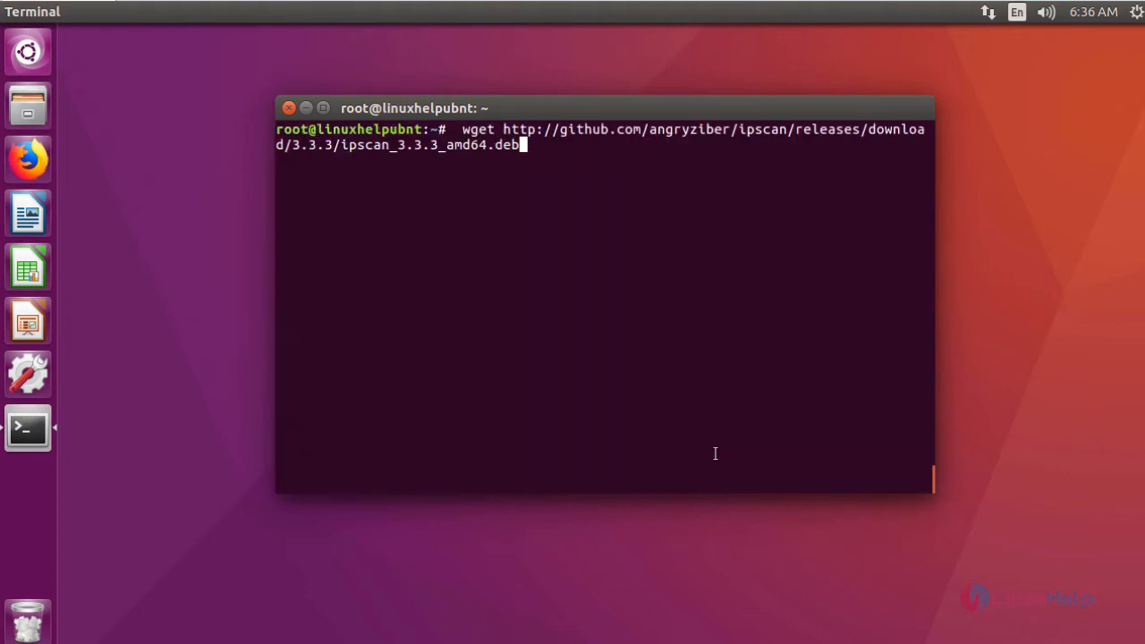
- Run wget to download ipscan_3.3.3_amd64.deb (1.5M) from the GitHub release
key(Return)
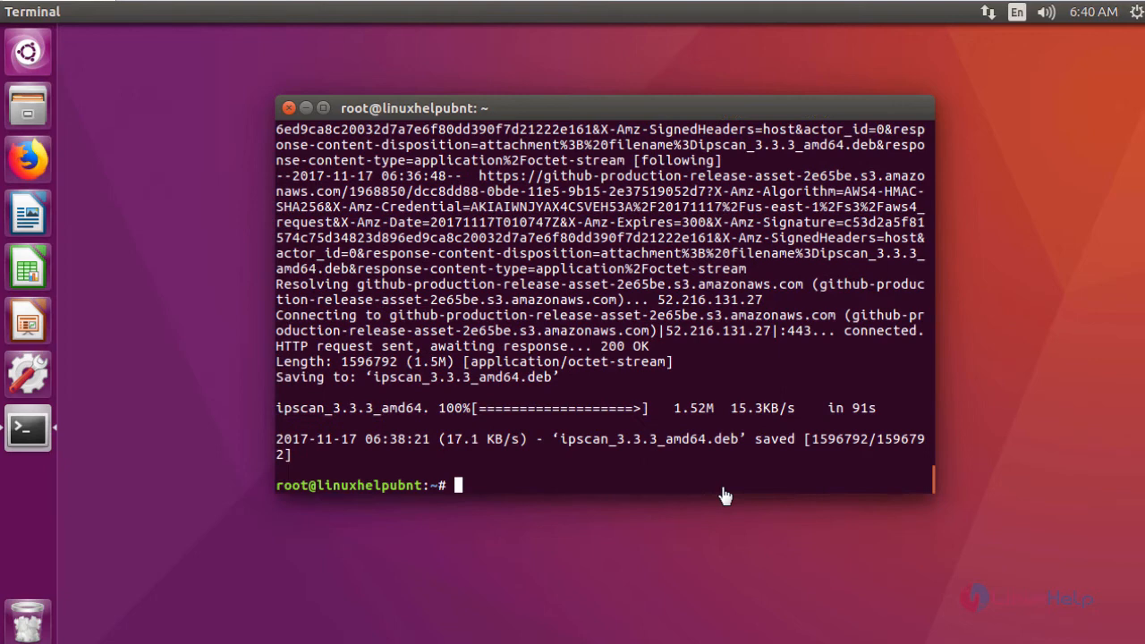
mouse_move(627, 478)
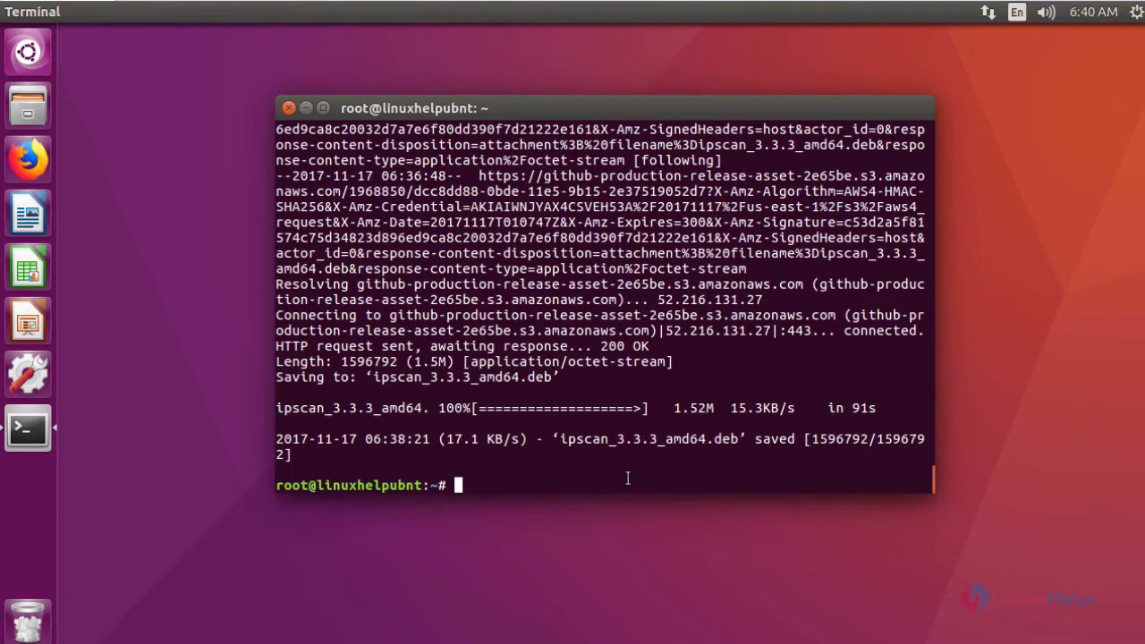
- Run 'gdebi ipscan_3.3.3_amd64.deb' to install ipscan 3.3.3-1 with openjdk-8-jre dependencies
text(gdebi ipscan_3.3.3_amd64.deb)
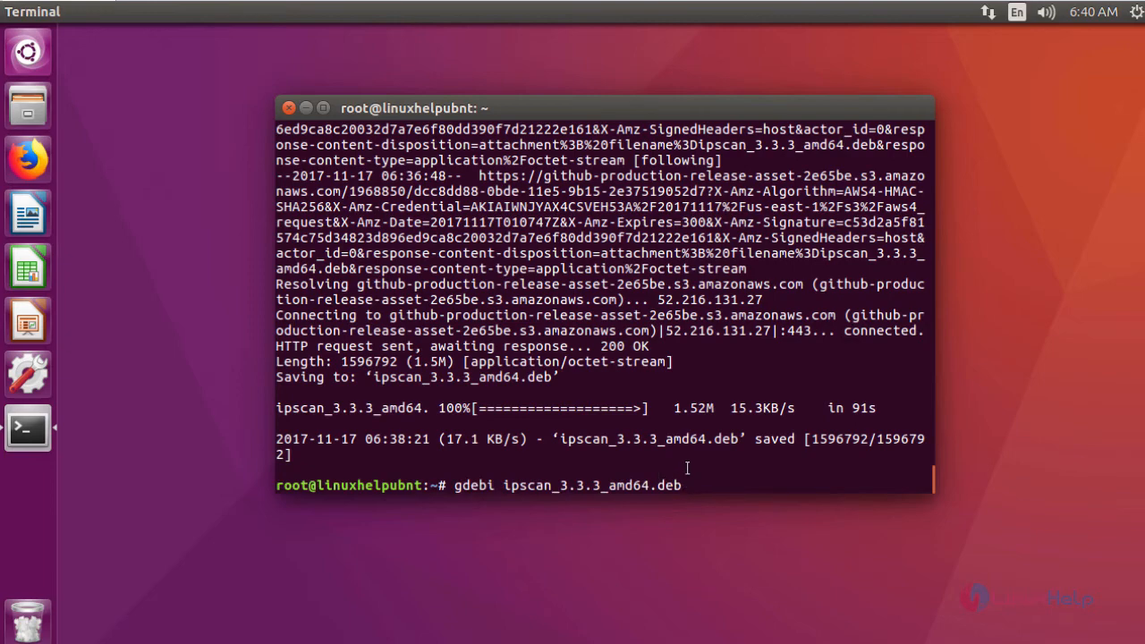
key(Return)
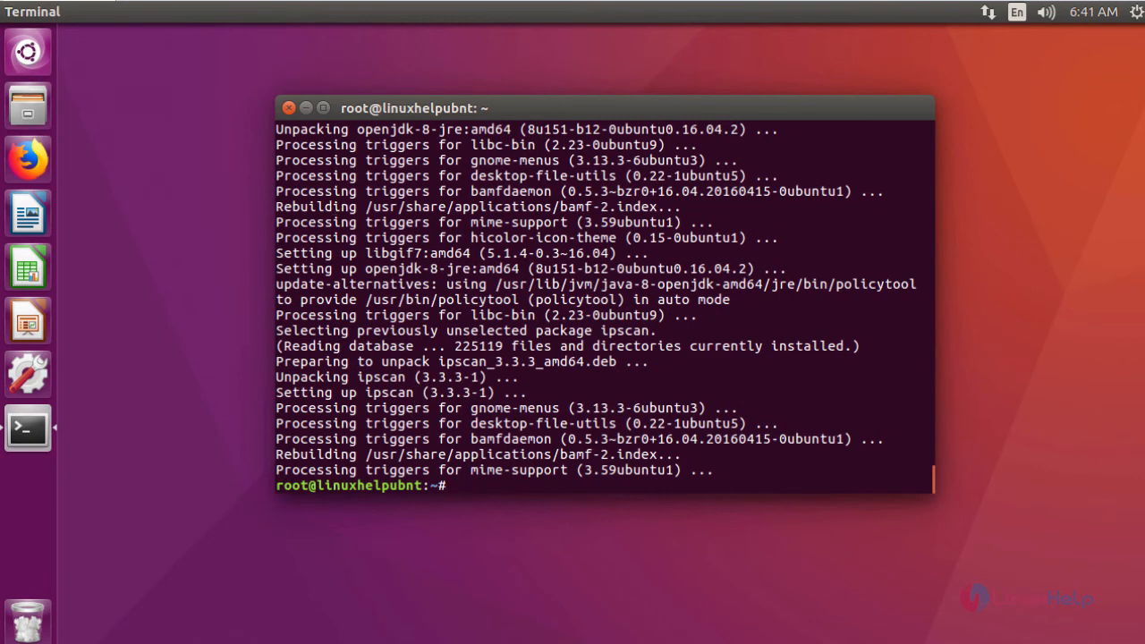
- Search the Ubuntu Dash for 'angry' and launch Angry IP Scanner
click(28, 50)
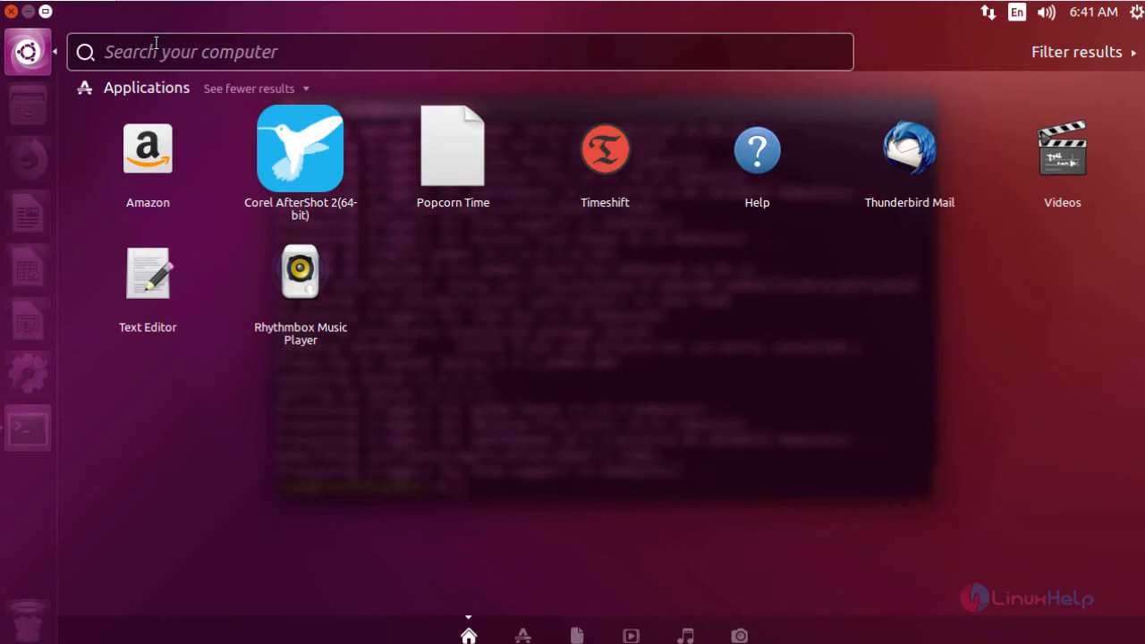
text(angry)
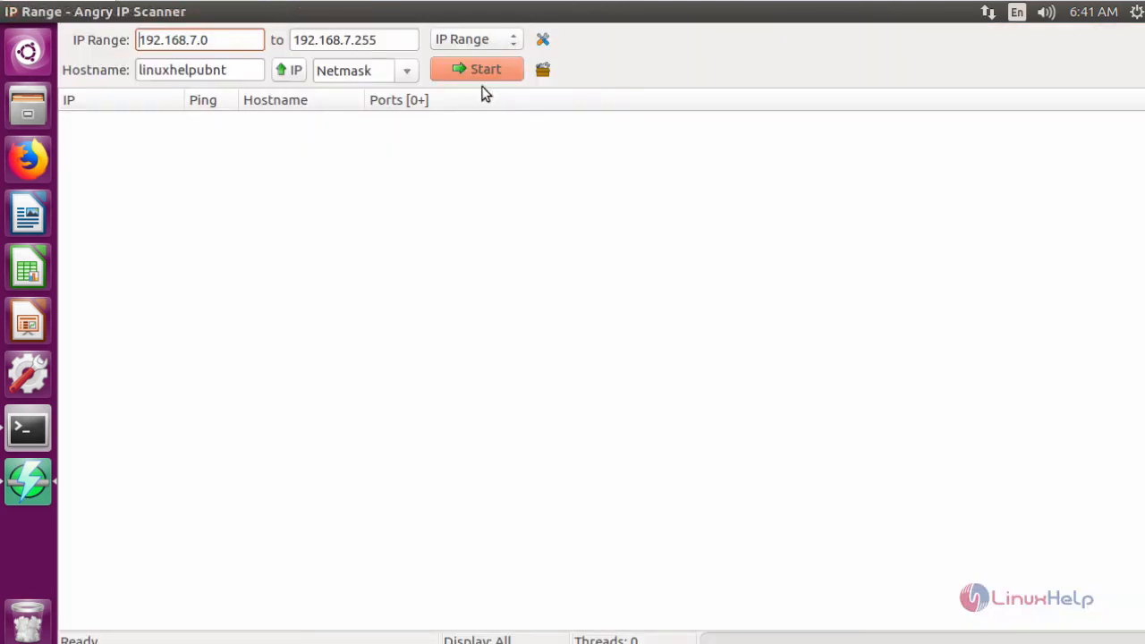
- Scan 192.168.7.0–192.168.7.255, review the hosts with ping times and hostnames, then close the scanner
click(476, 68)
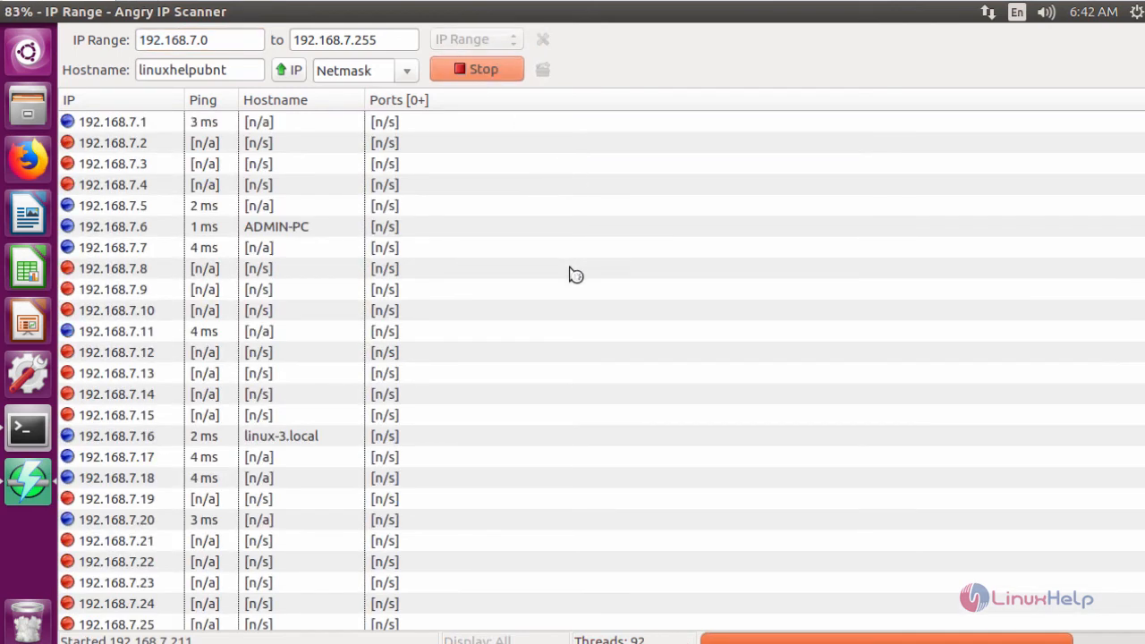
click(476, 68)
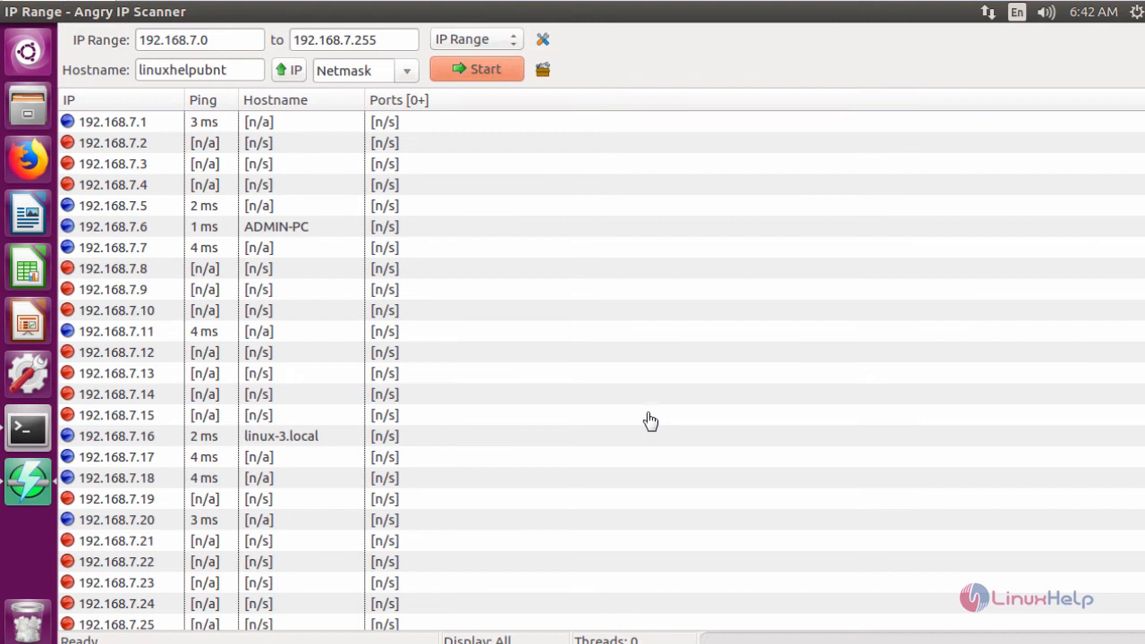
scroll(down, 3)
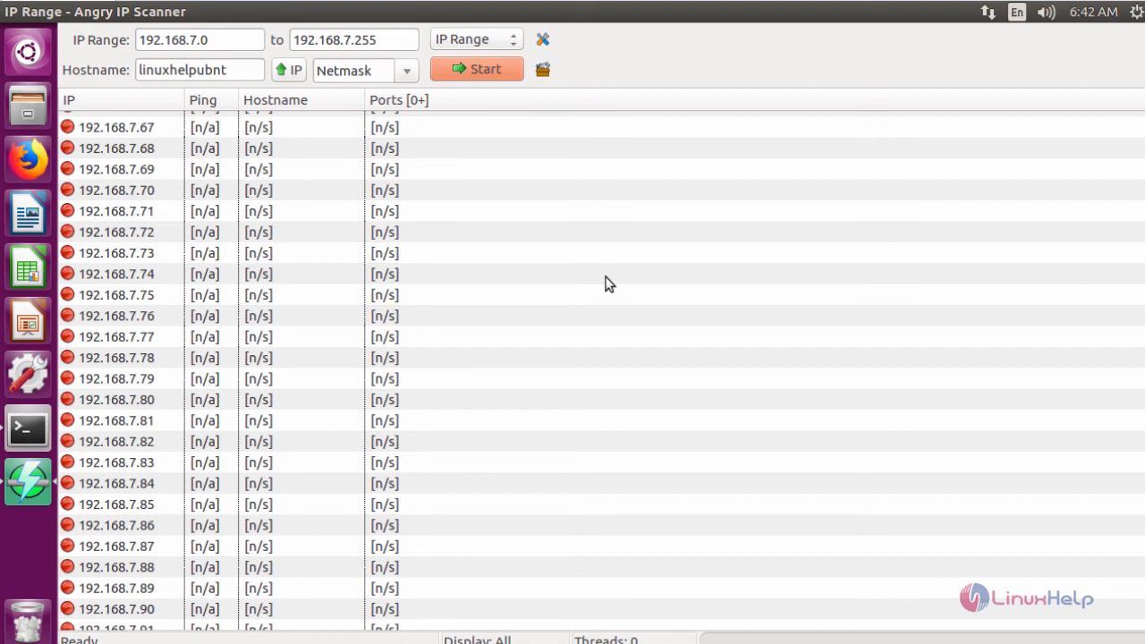
click(28, 430)
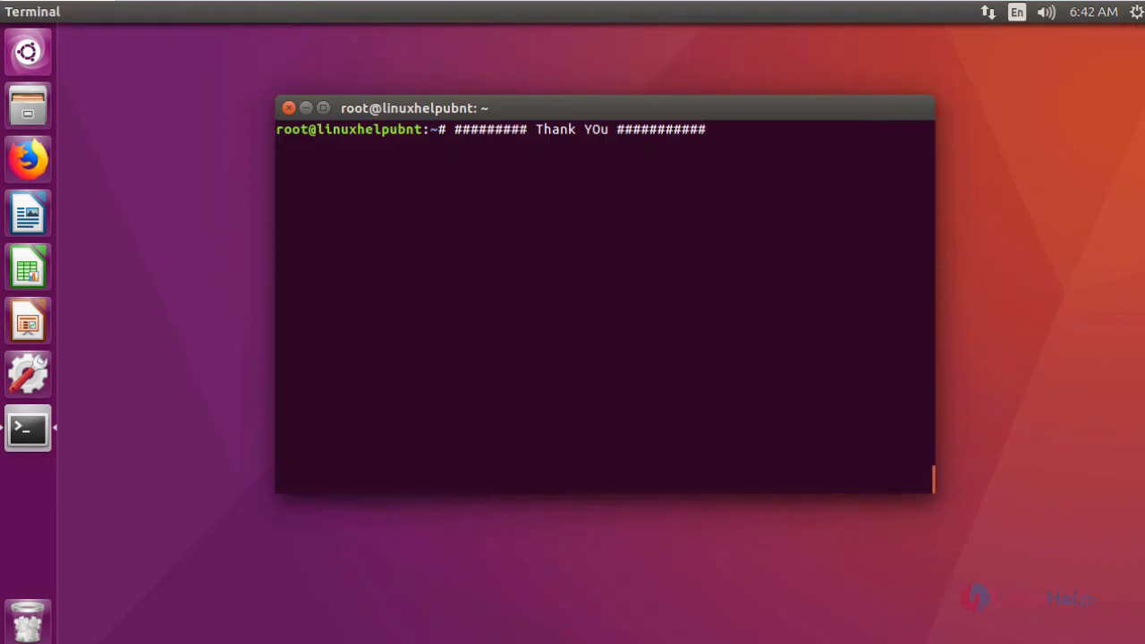